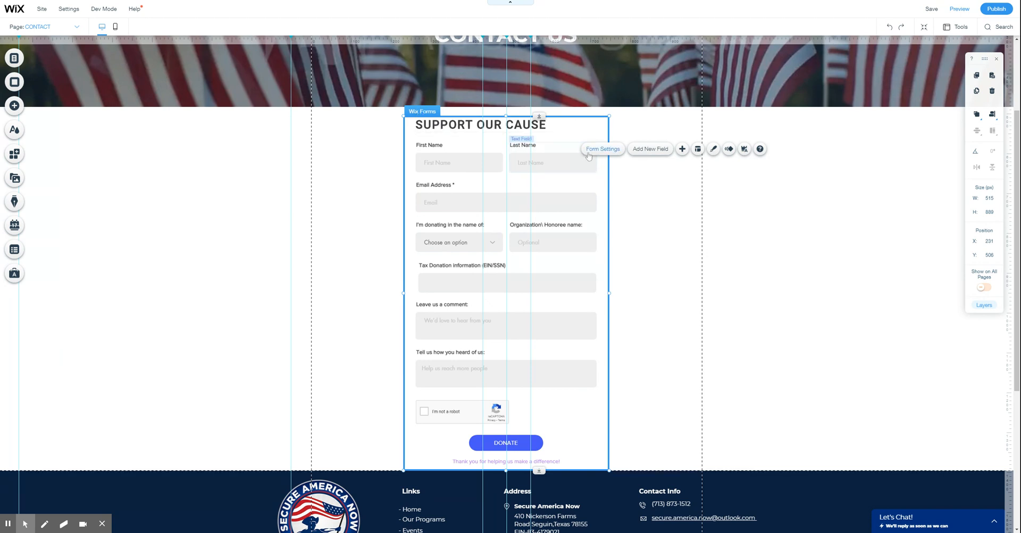
- Open the Support Our Cause form's settings on the Payment section
click(602, 148)
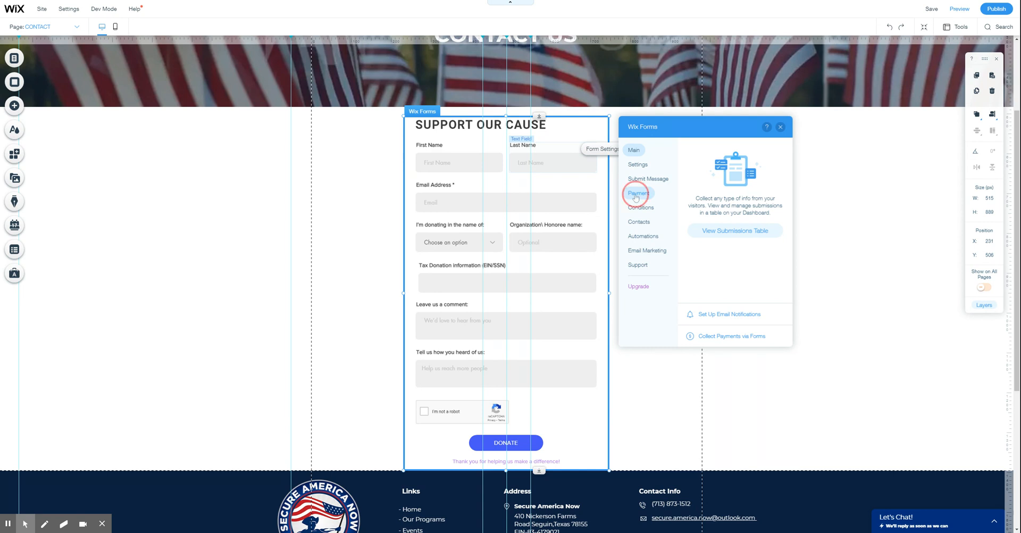
click(638, 193)
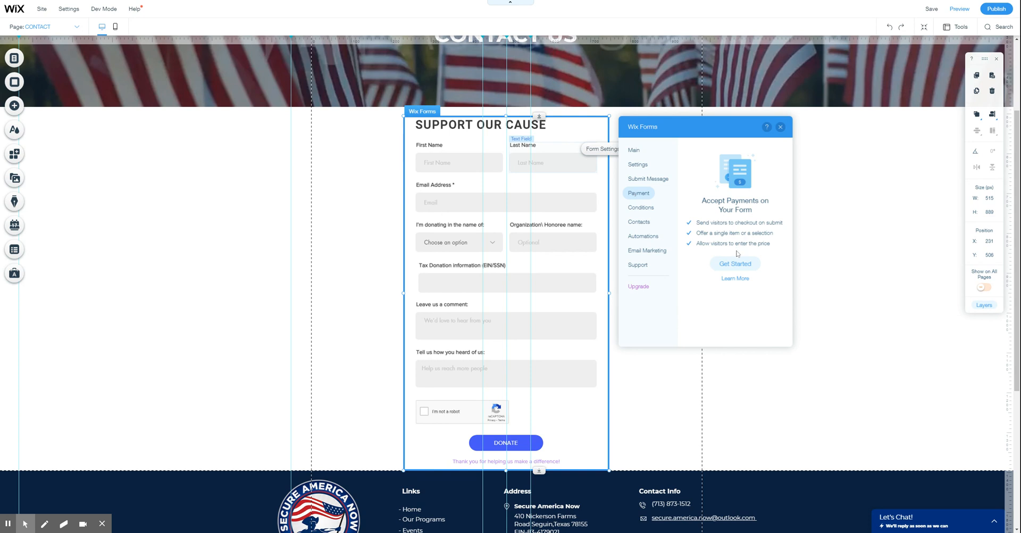
- Start the payment form setup wizard and advance to choosing a payment form type
click(735, 263)
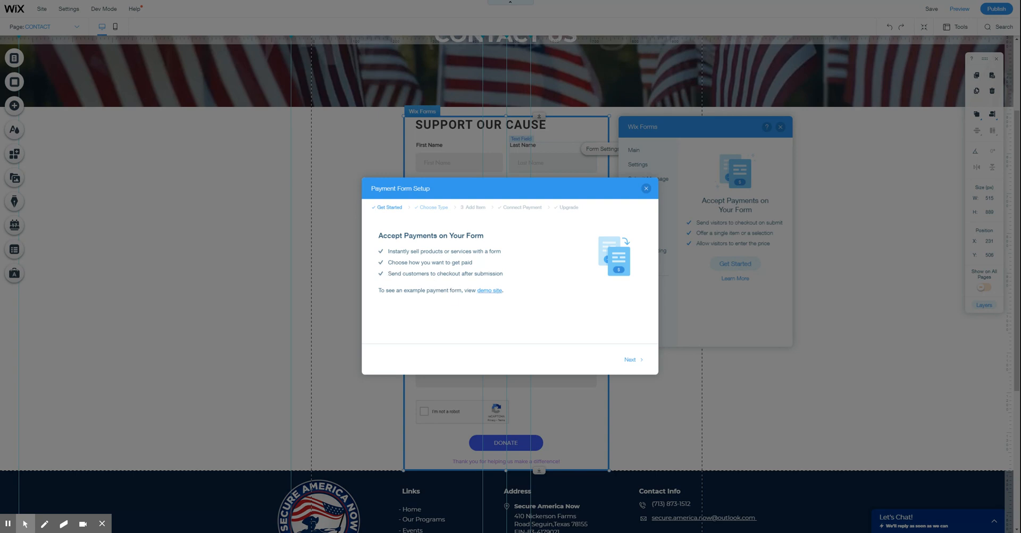
click(629, 359)
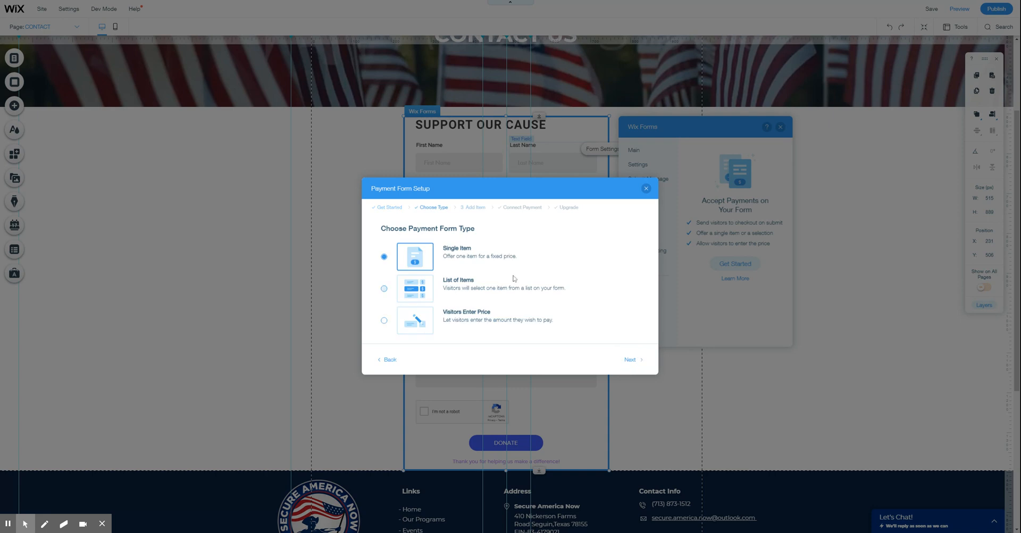
mouse_move(513, 278)
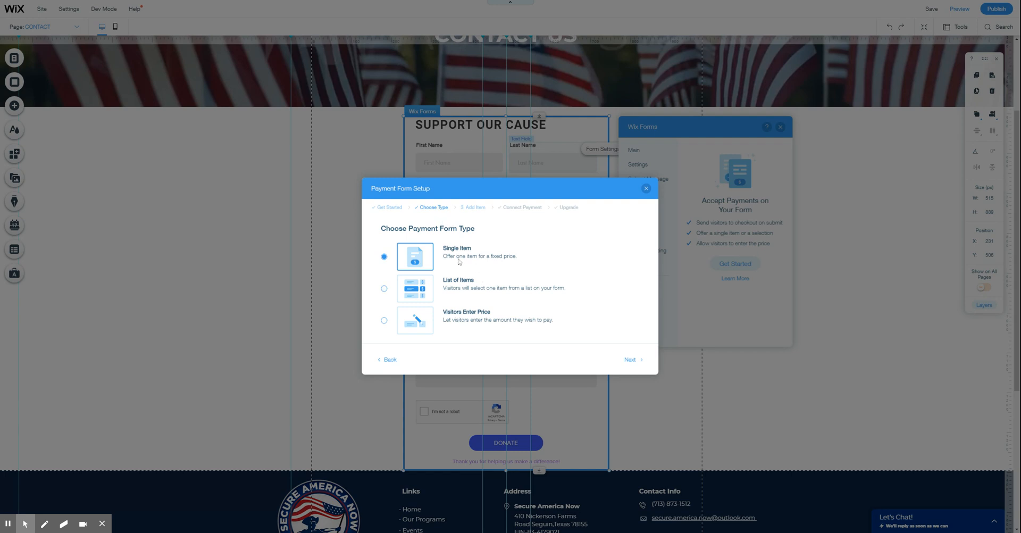
mouse_move(494, 330)
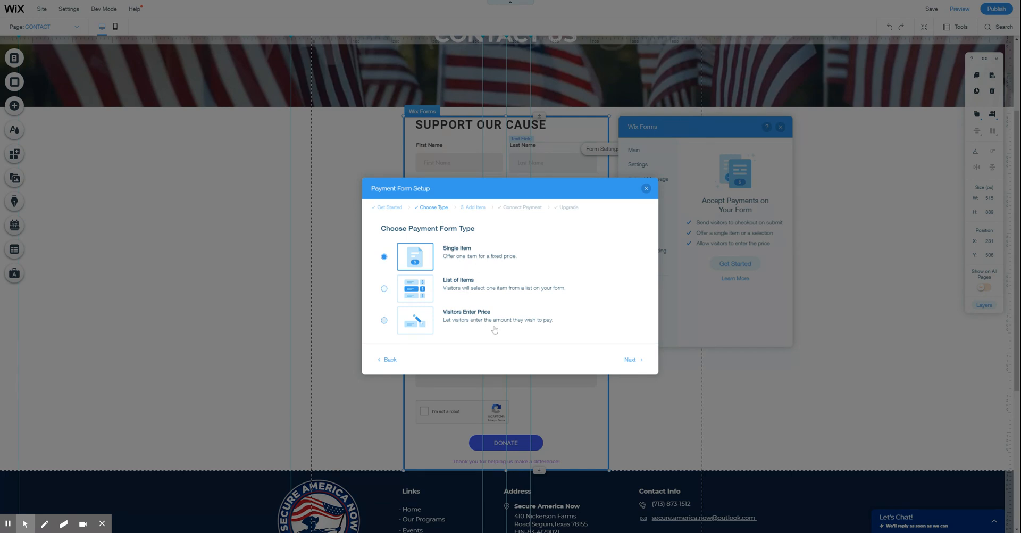
mouse_move(585, 303)
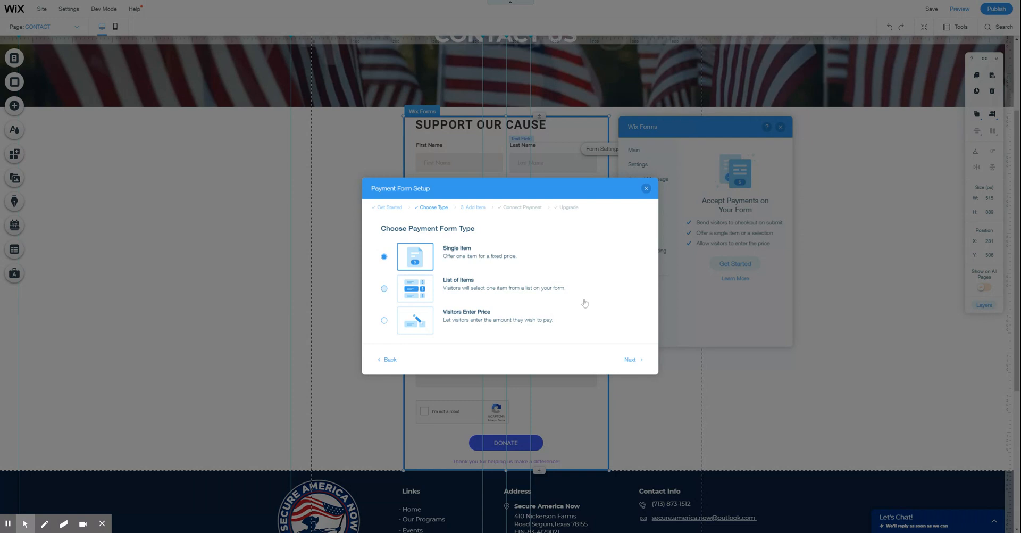
- Preview the Single Item and List of Items payment setups, then close the wizard unfinished
click(630, 359)
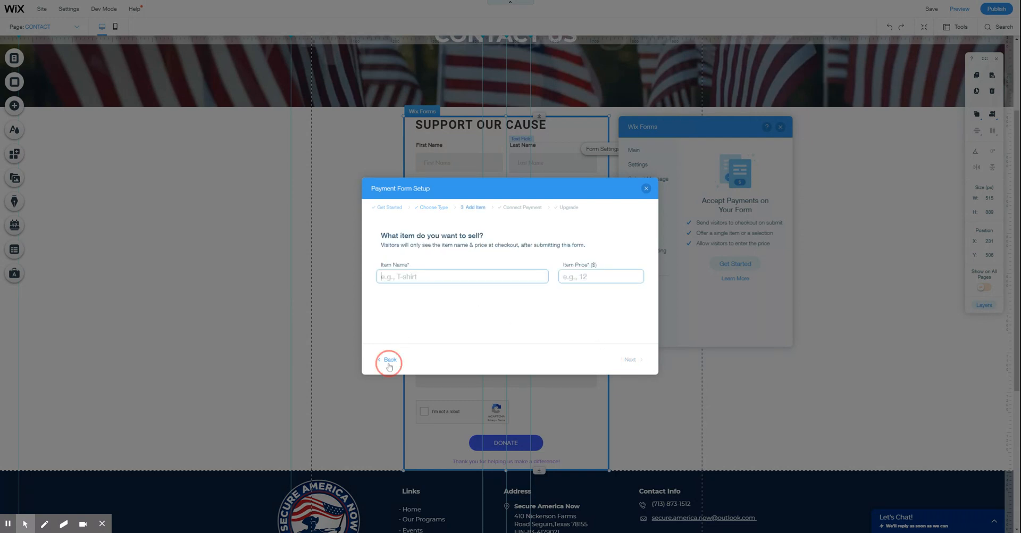
click(390, 359)
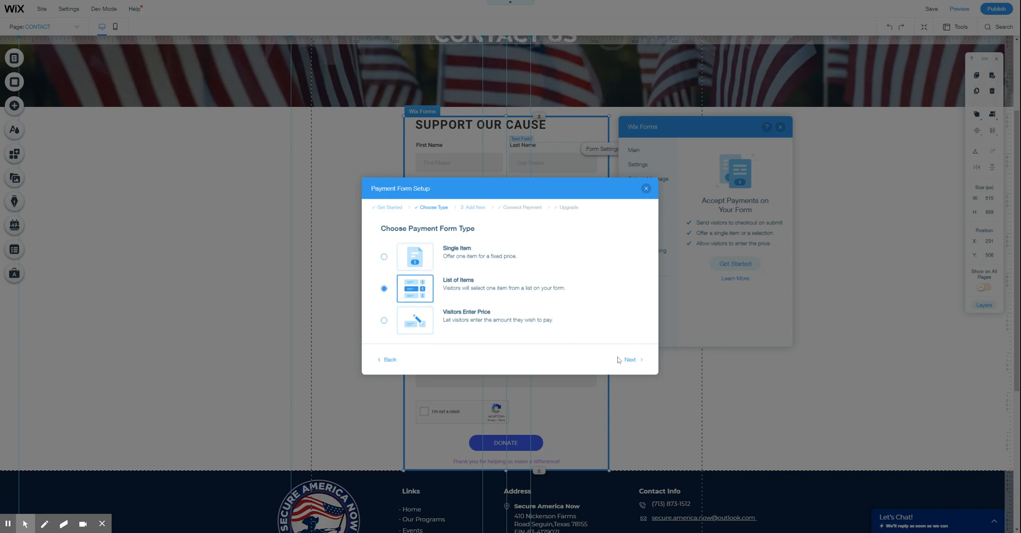
click(629, 359)
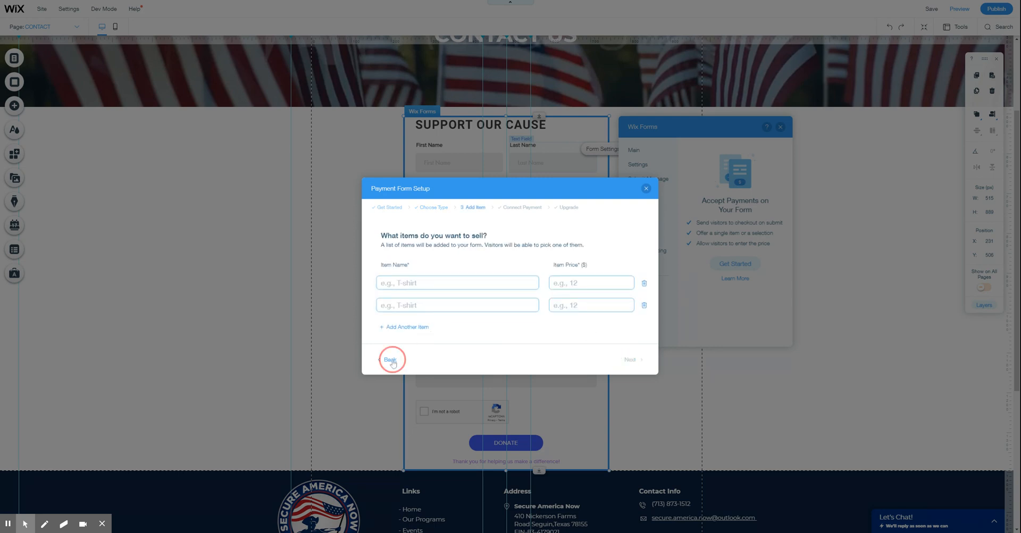
click(390, 359)
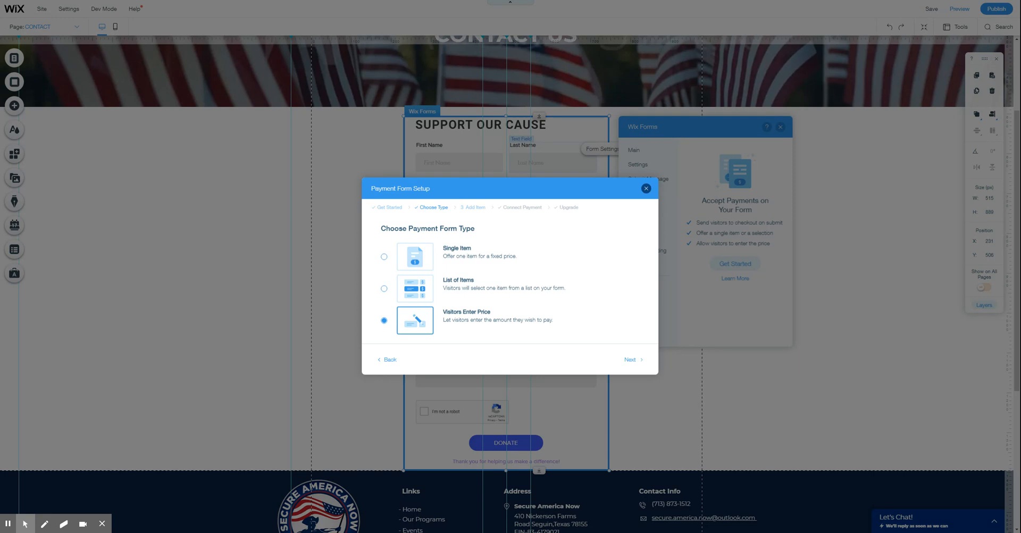
click(645, 188)
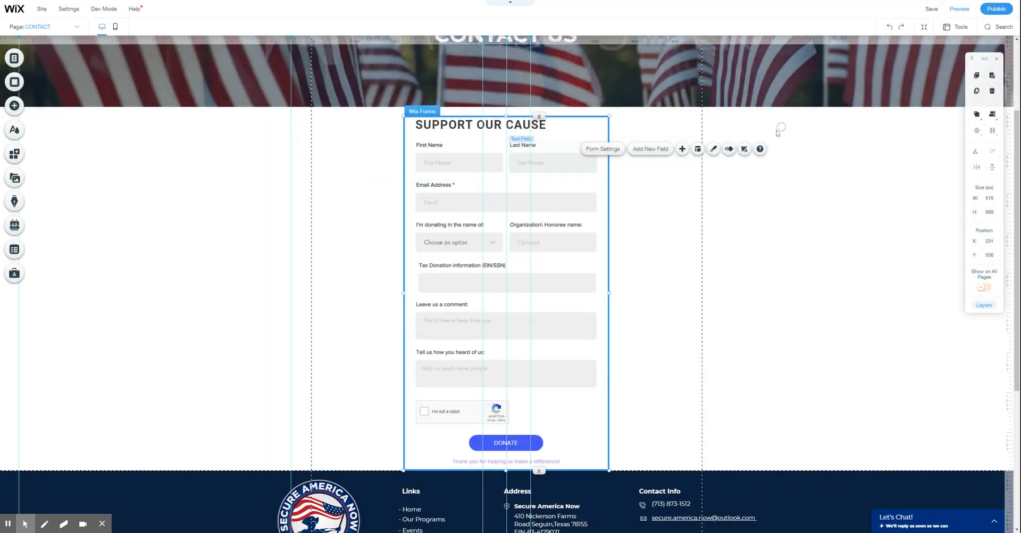
- Switch to the Our Programs page
click(15, 58)
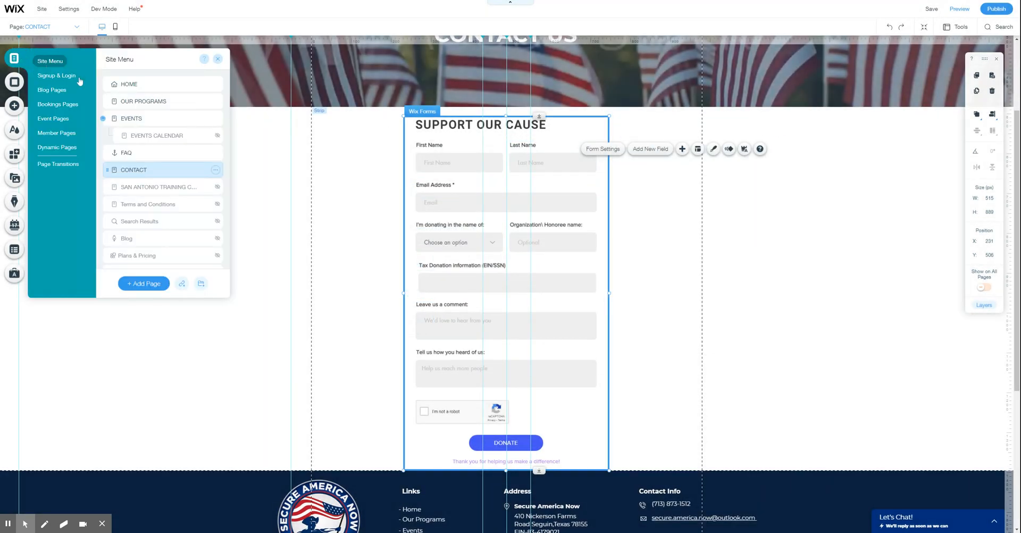
click(143, 101)
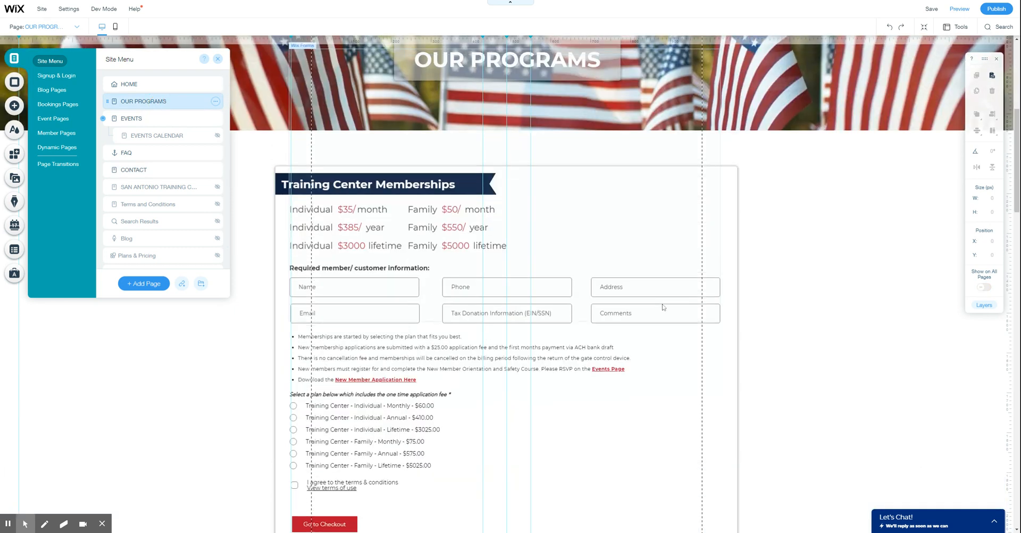
- Scroll down Our Programs to the Adopt an Agency donation form
scroll(down, 3)
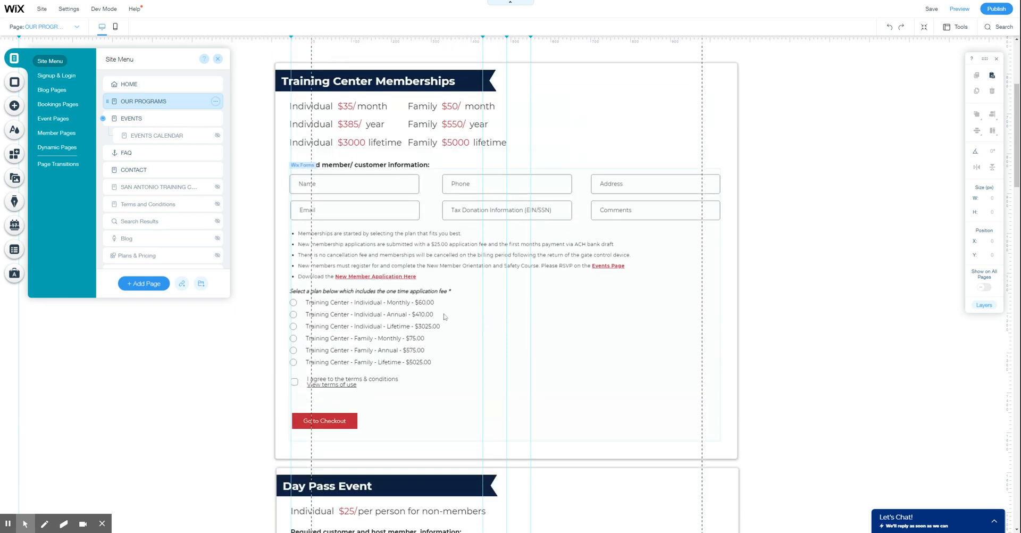
mouse_move(339, 318)
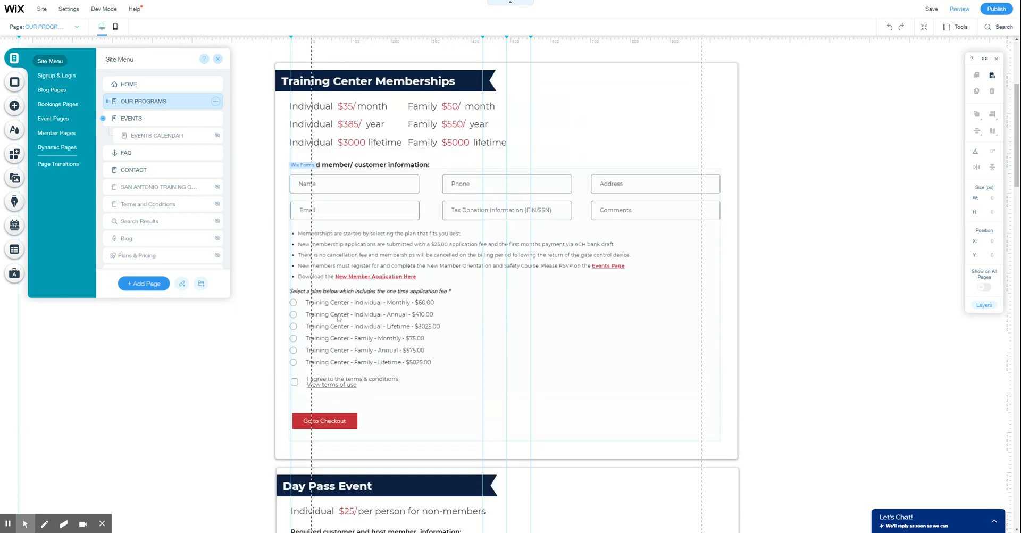
scroll(down, 3)
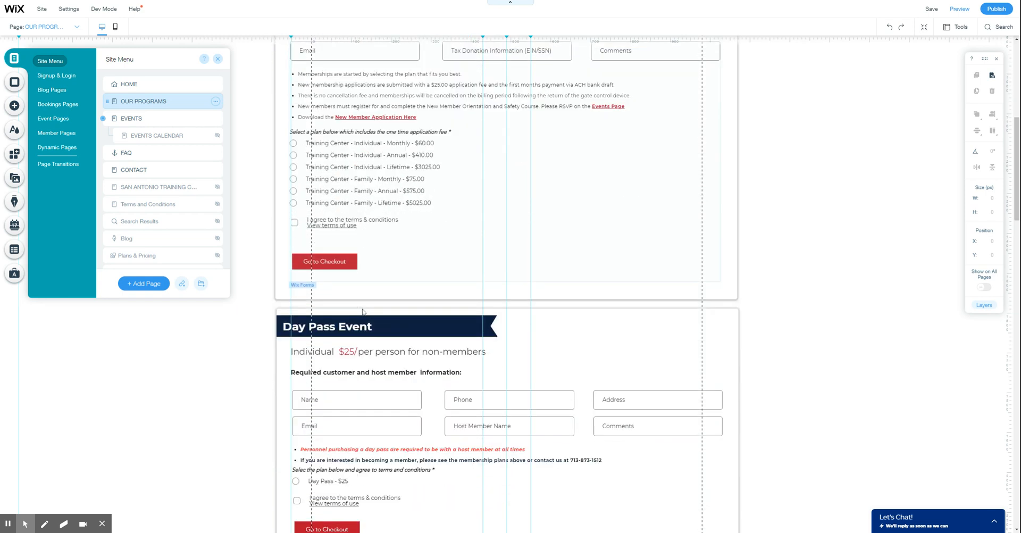
scroll(down, 3)
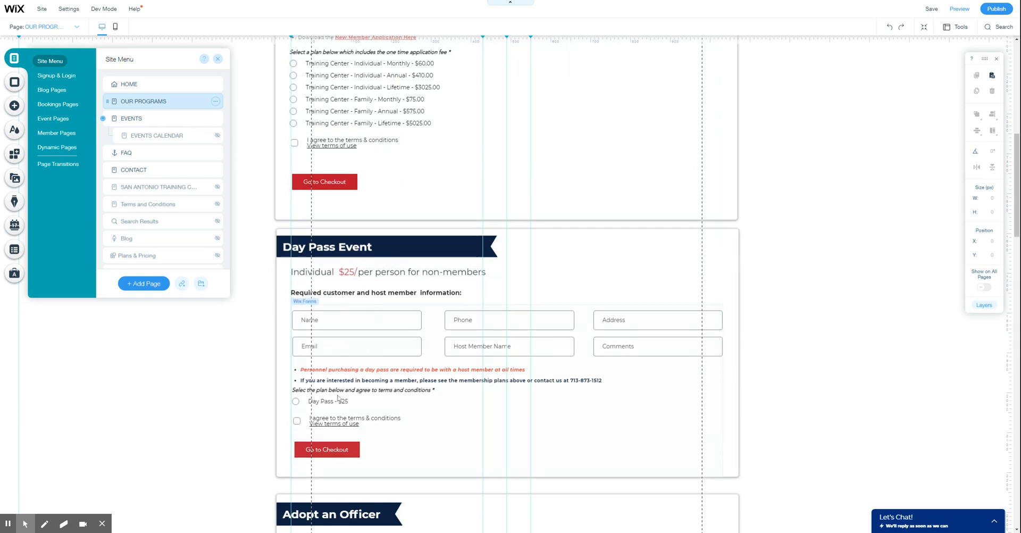
scroll(down, 3)
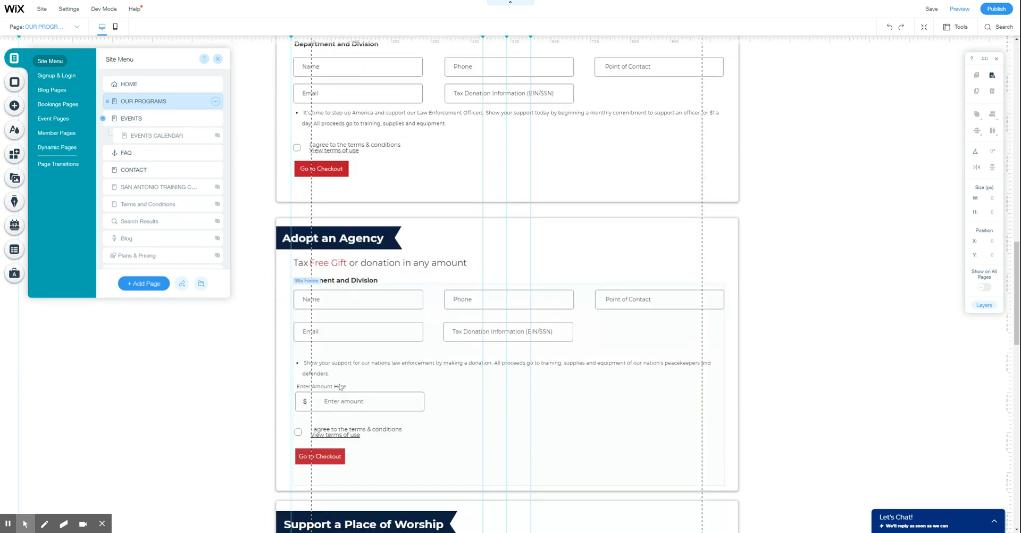
scroll(down, 3)
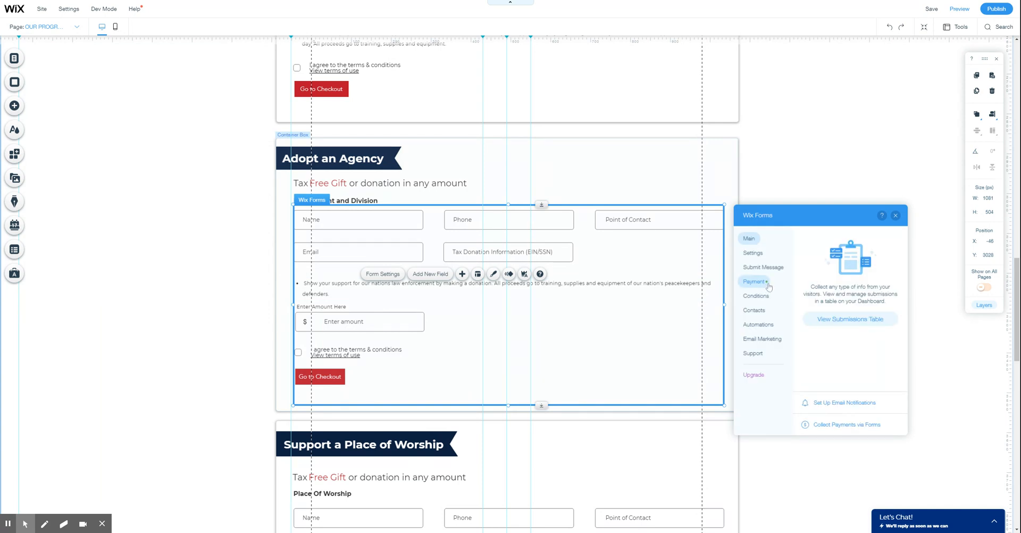
- Review the Adopt an Agency payment settings ($100 default, $5 min, $100000 max), then close
click(755, 281)
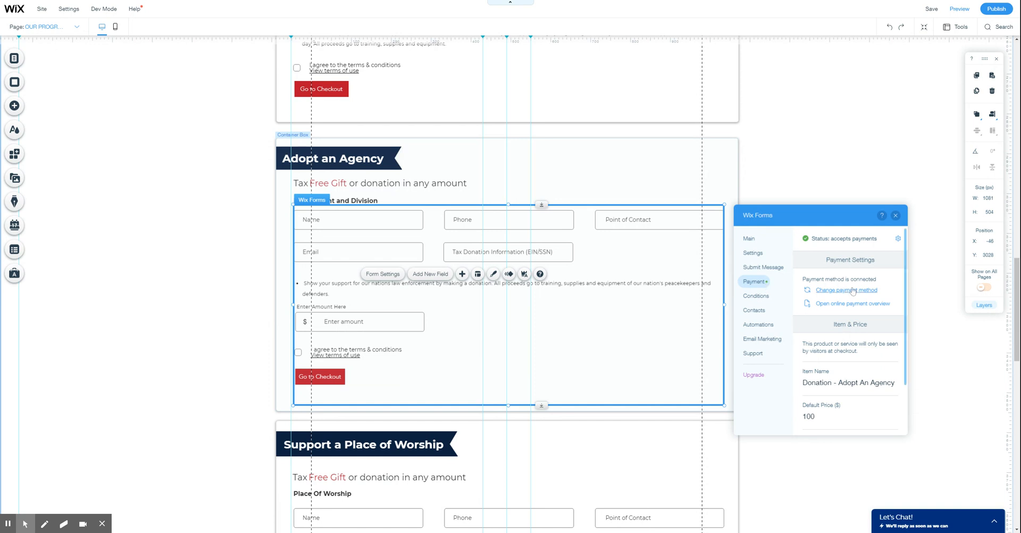
mouse_move(851, 303)
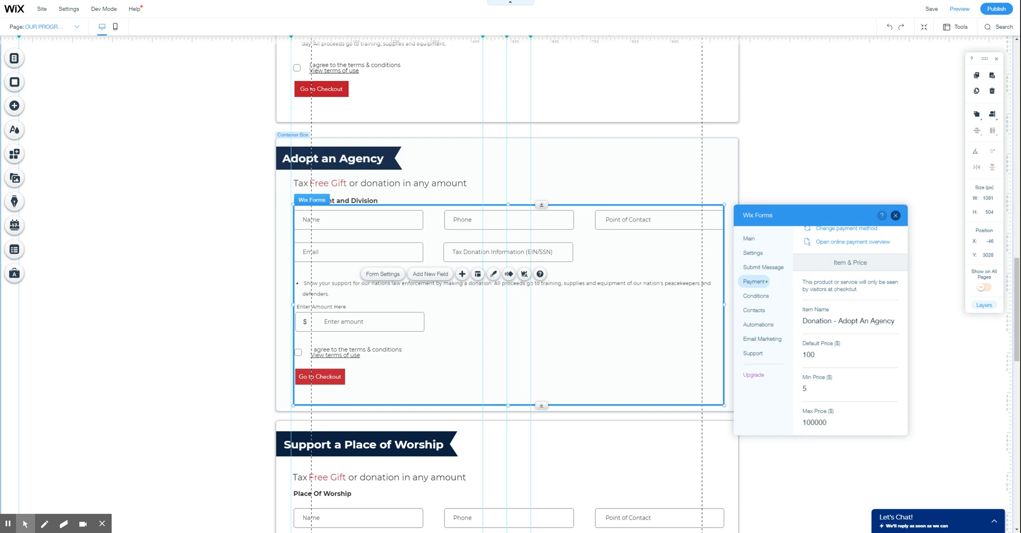
click(896, 216)
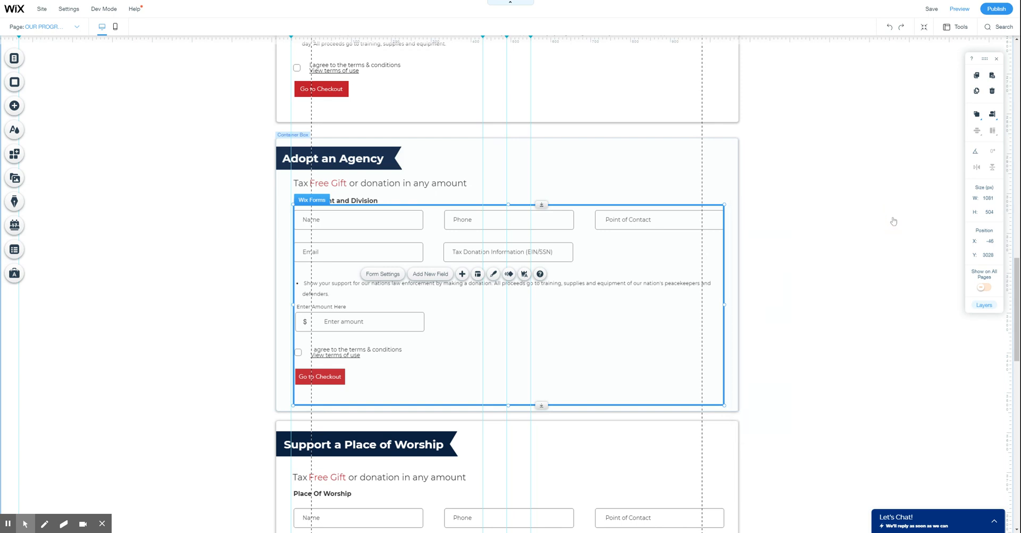